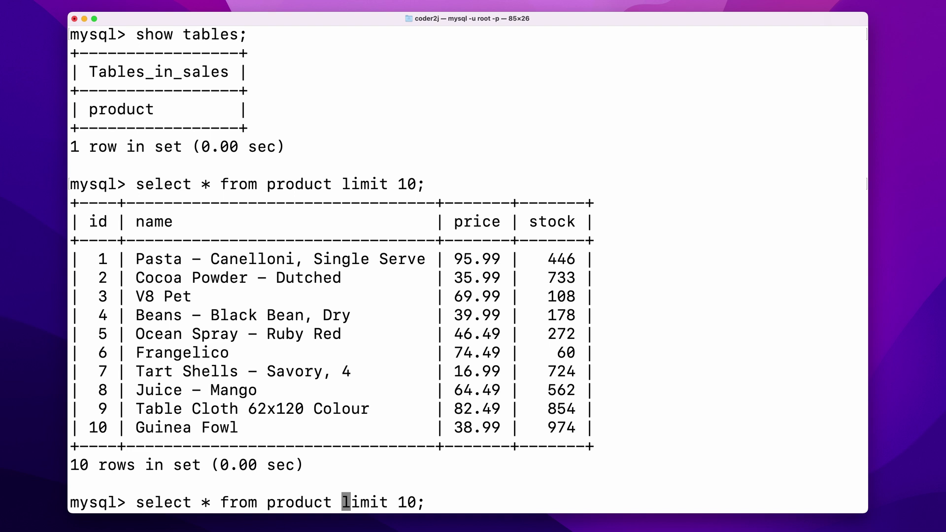
List ten products ordered by stock, lowest first, and highlight the stock column
text(order by)
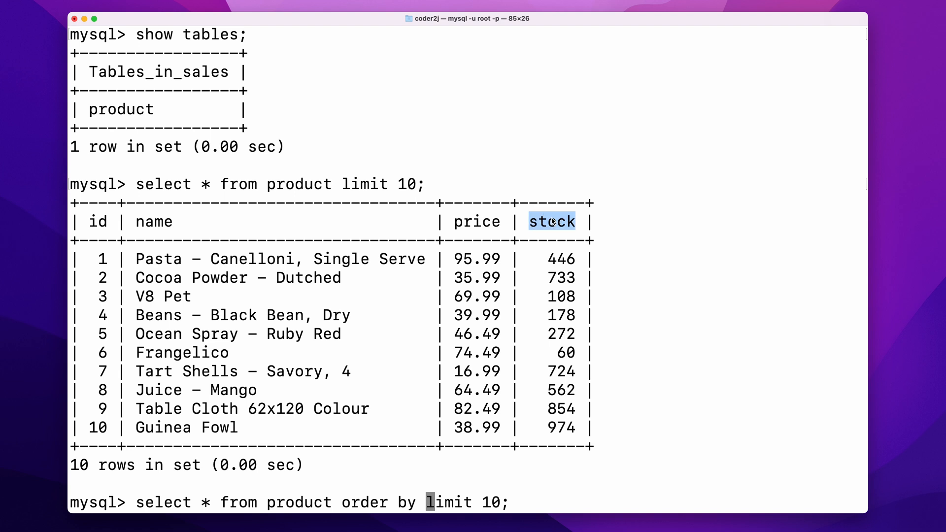
text(s)
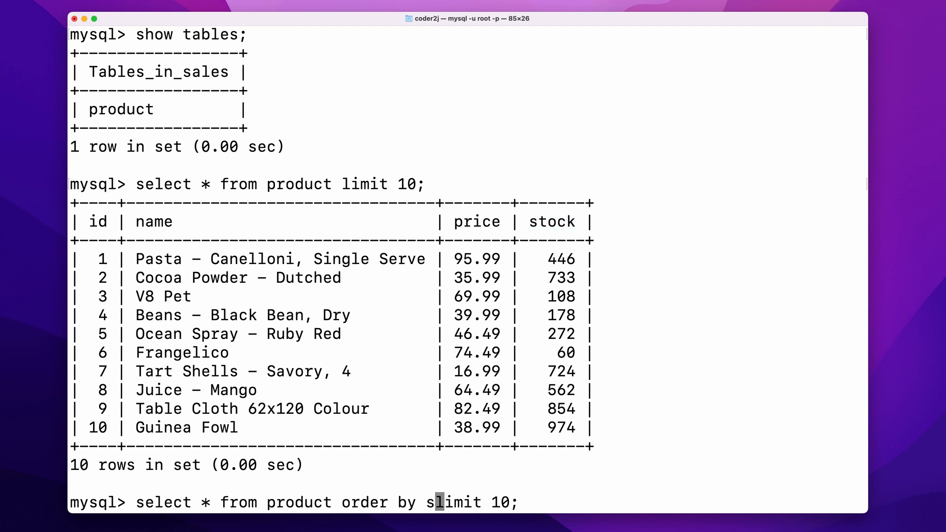
text(tock a)
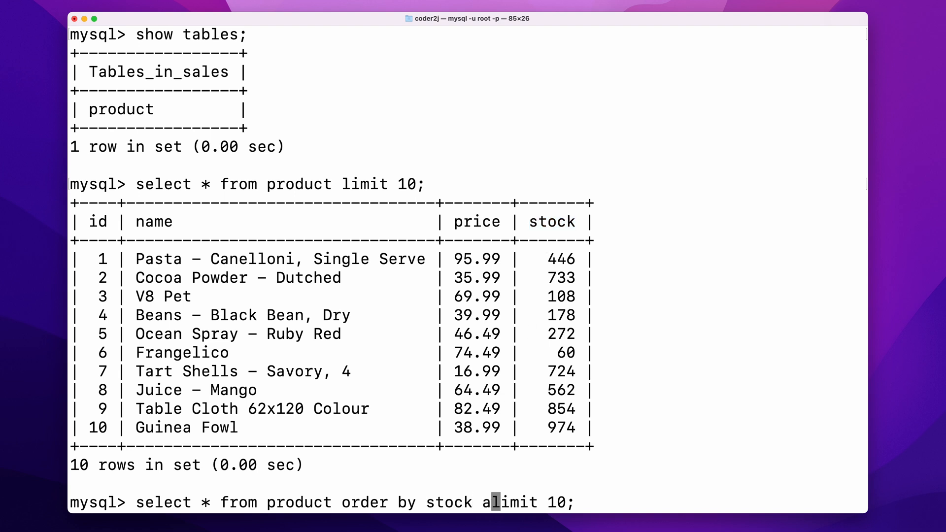
text(sc)
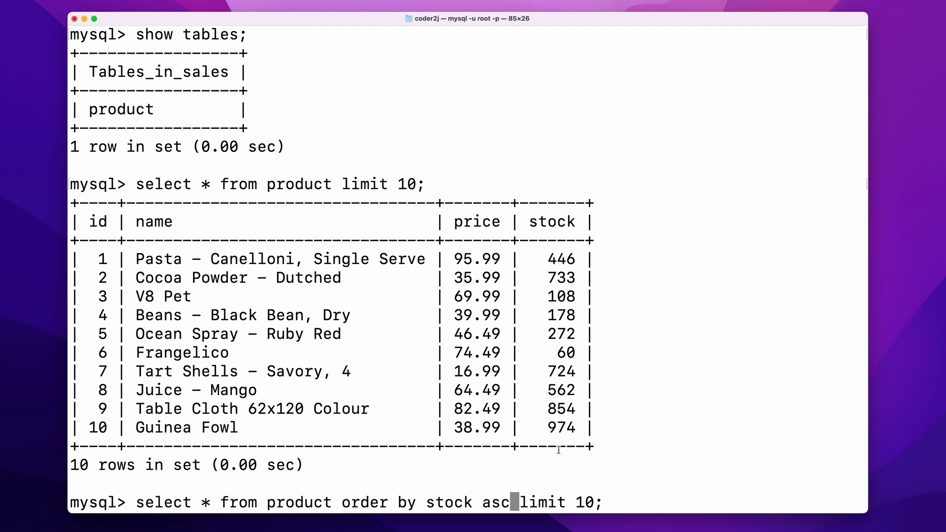
key(Backspace)
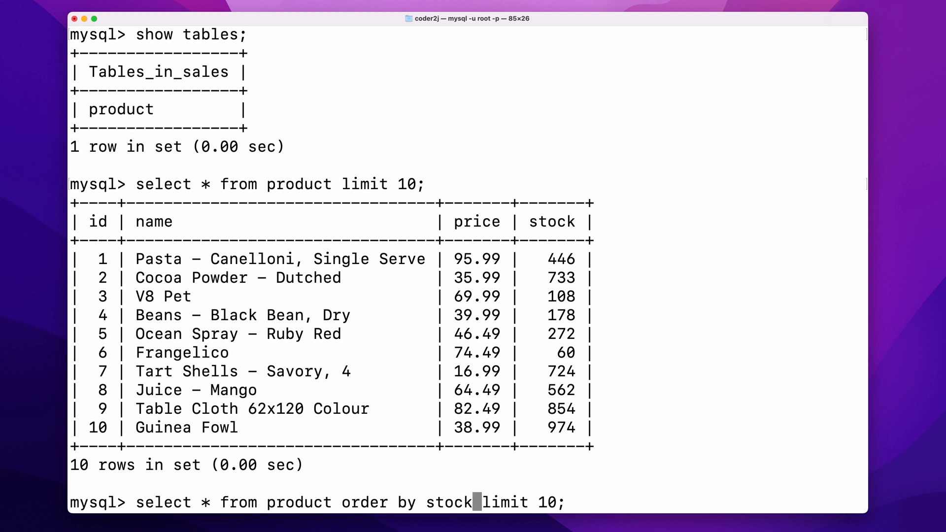
key(Return)
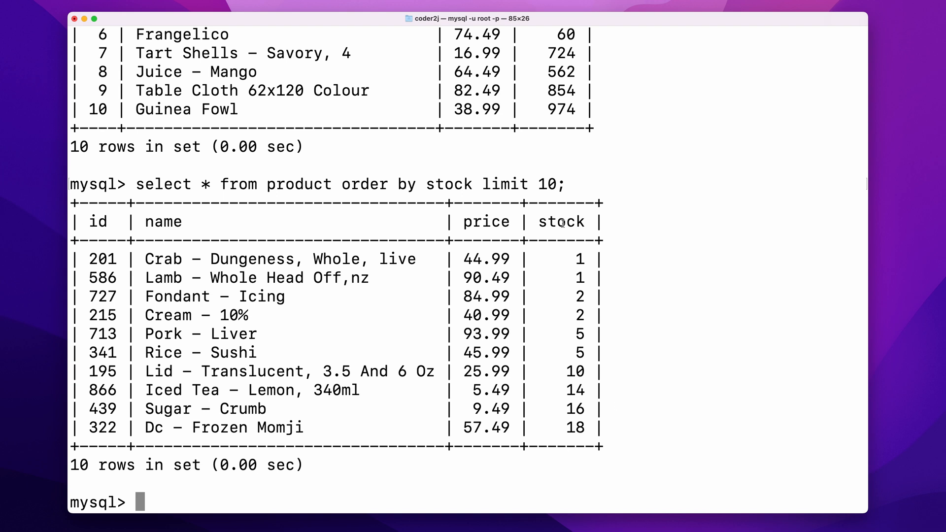
double_click(561, 222)
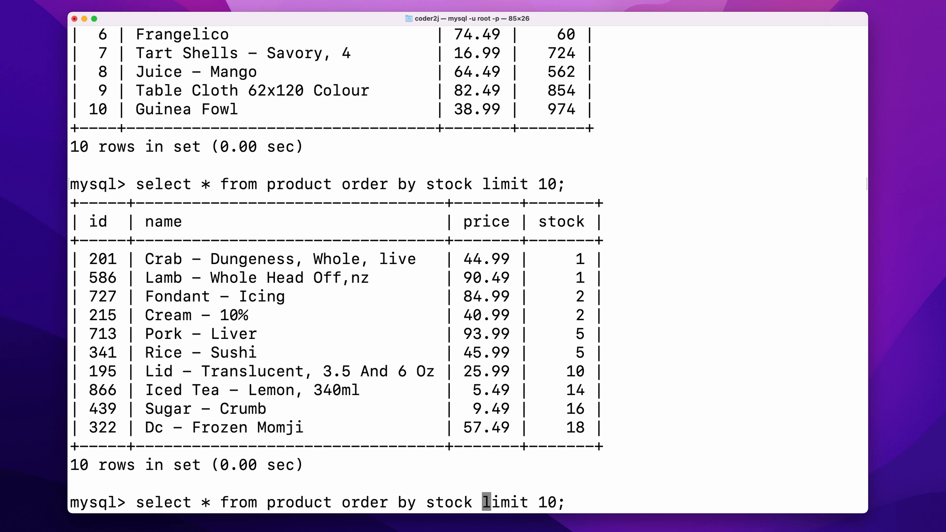
Add DESC to the stock sort to show the ten highest-stock products
text(desc)
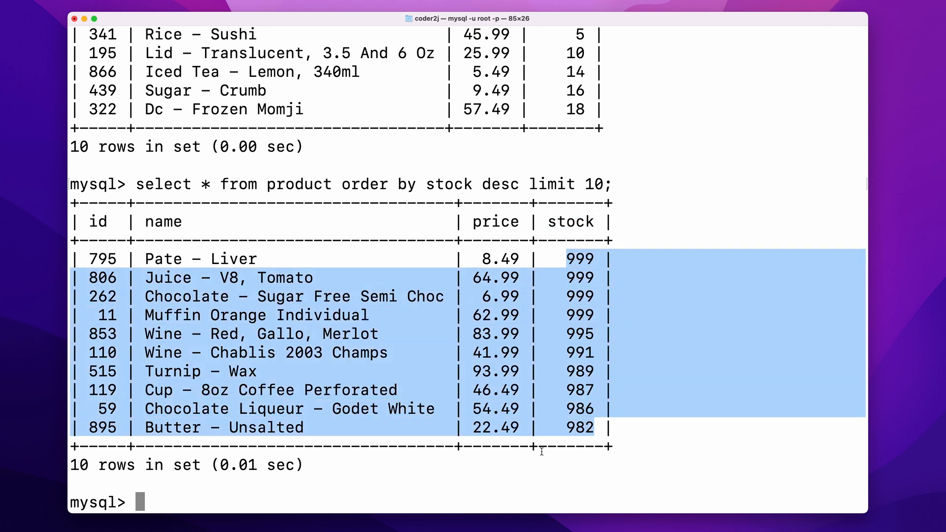
mouse_move(537, 467)
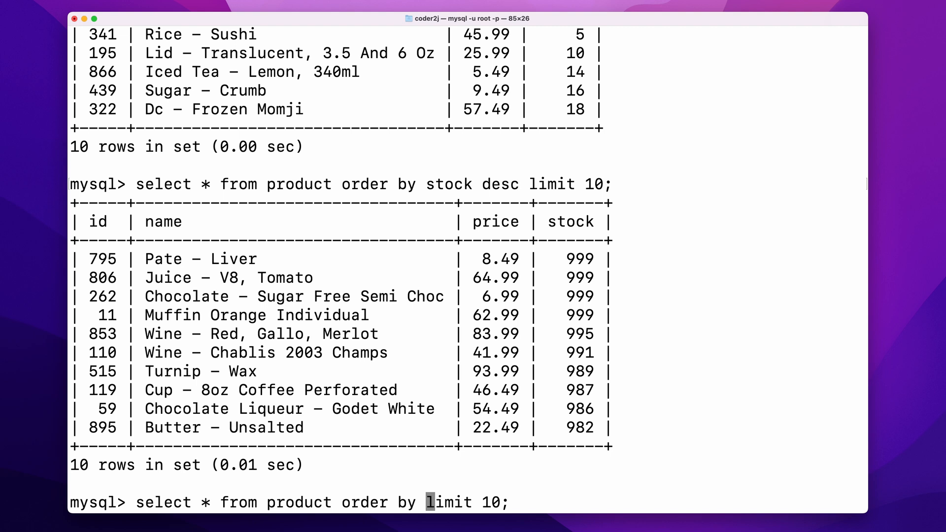
Highlight the product names sorted alphabetically by ORDER BY name
double_click(162, 222)
text(name )
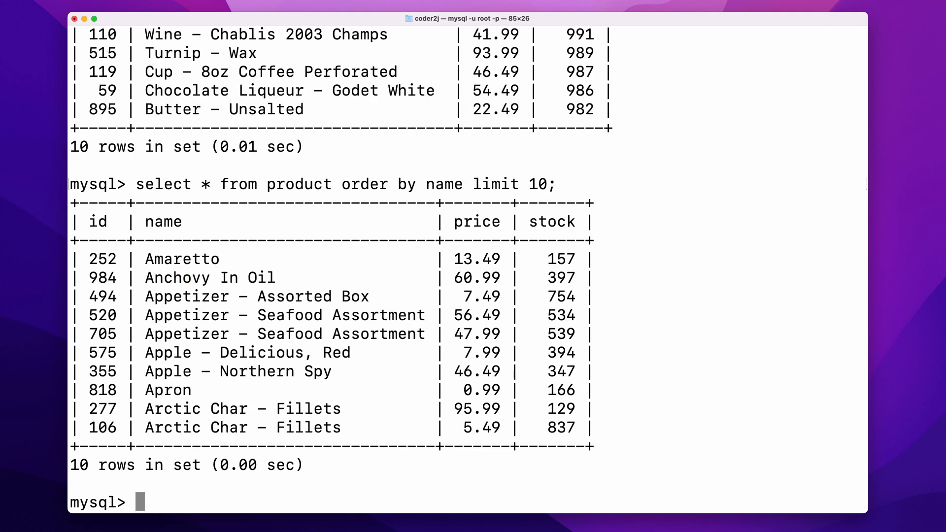
drag(145, 259, 146, 371)
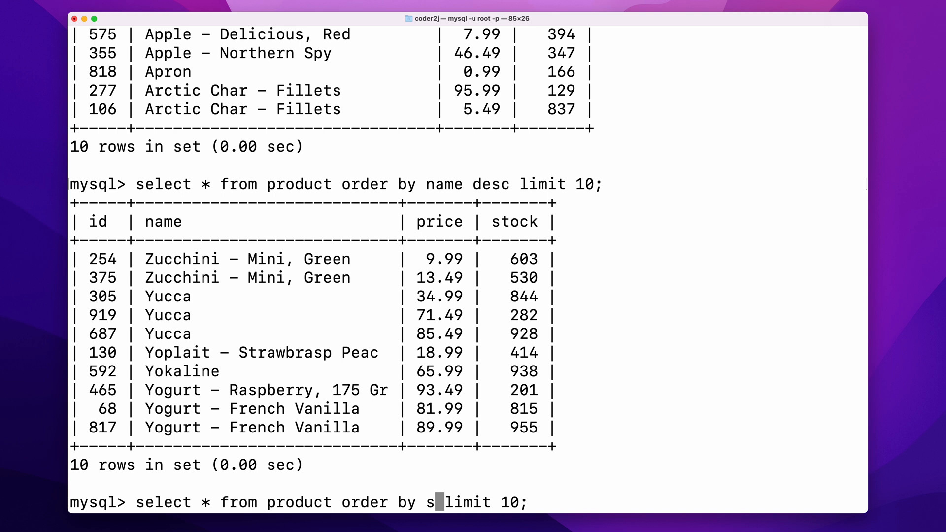
Sort by stock then price DESC, and highlight the rows tied at stock 1 and 2
text(tock)
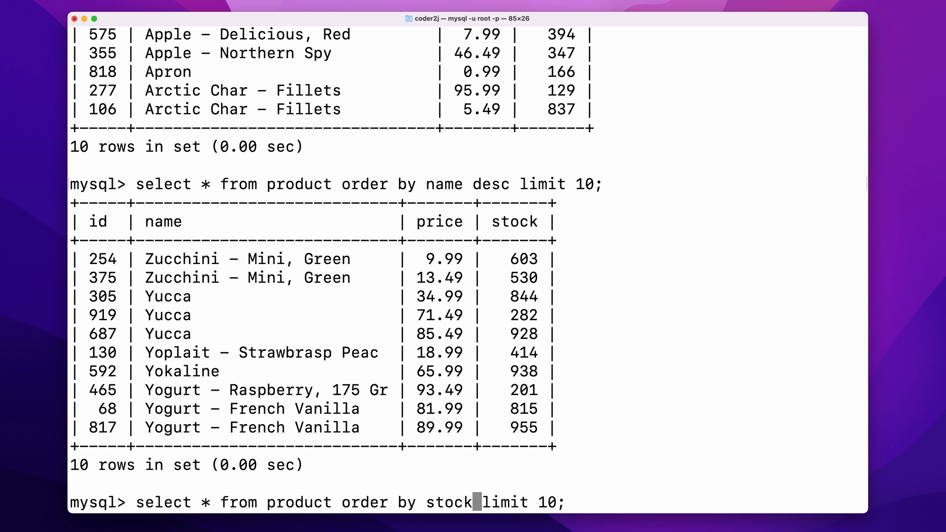
text(, price des)
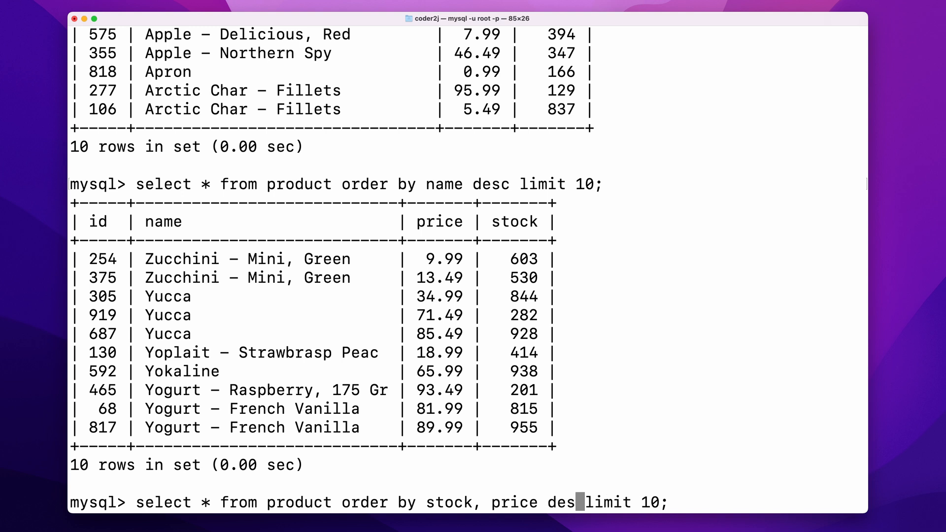
text(c)
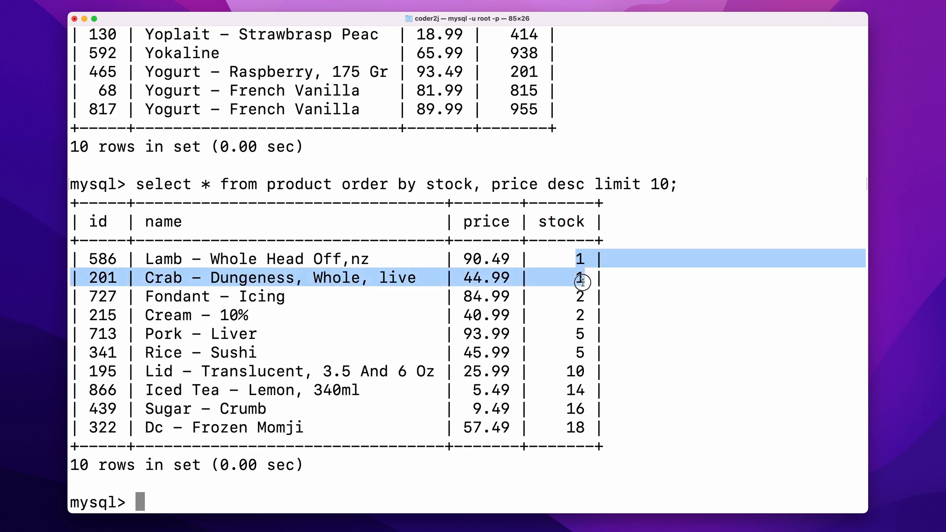
drag(579, 277, 570, 427)
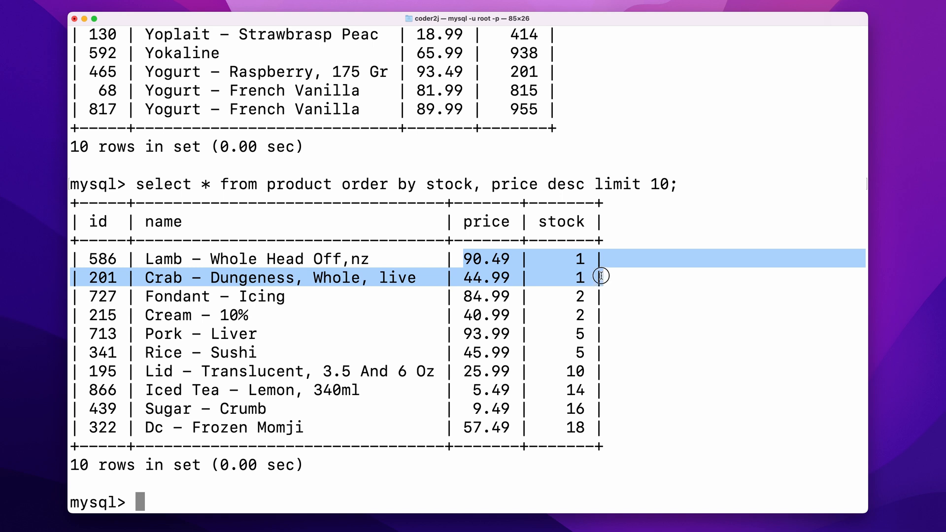
drag(600, 276, 599, 315)
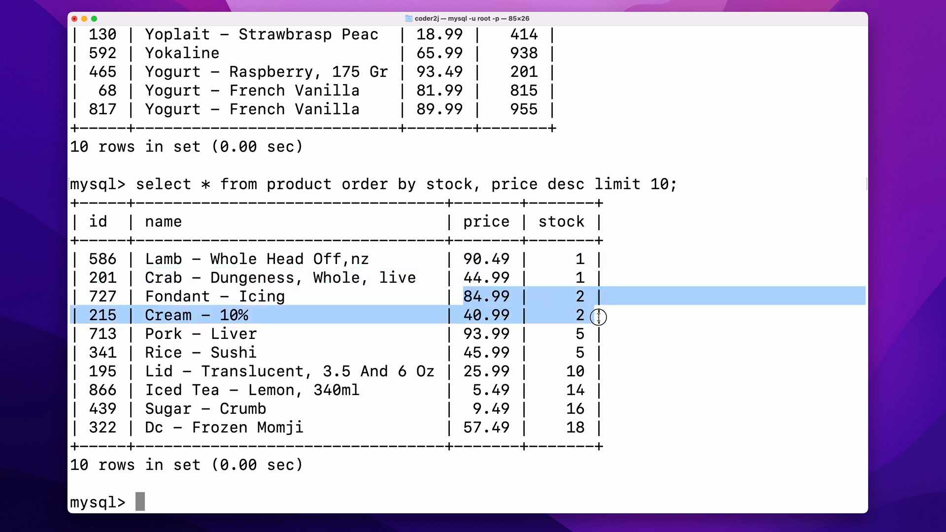
mouse_move(468, 352)
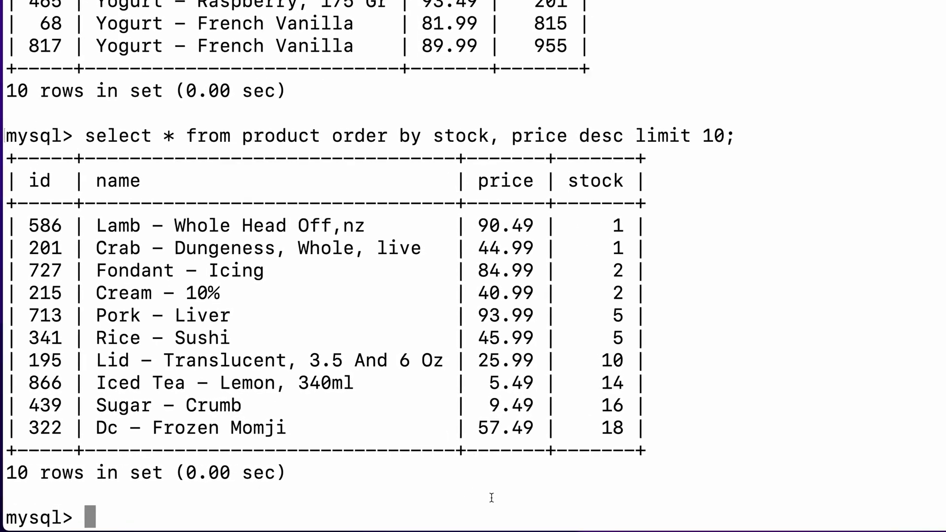
Run 'select distinct price from product;' to get the 199 unique prices
text(s)
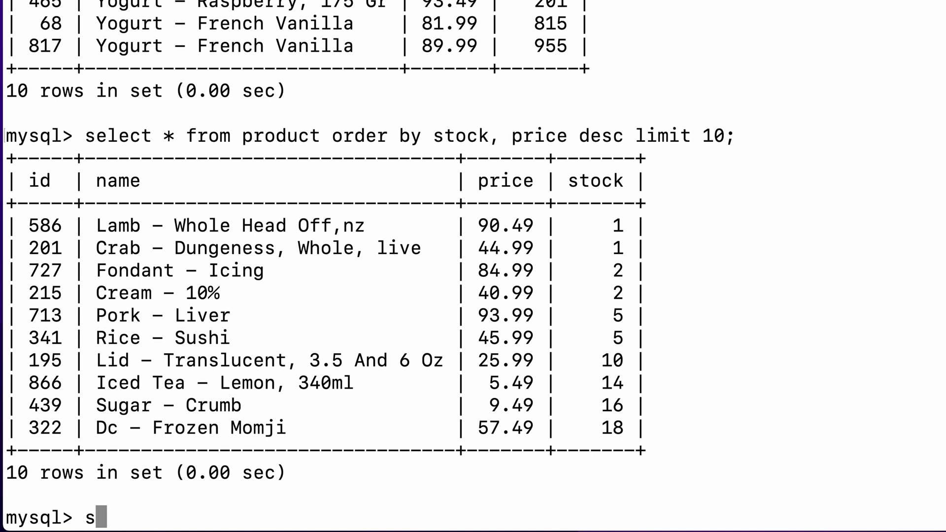
text(elect distinct)
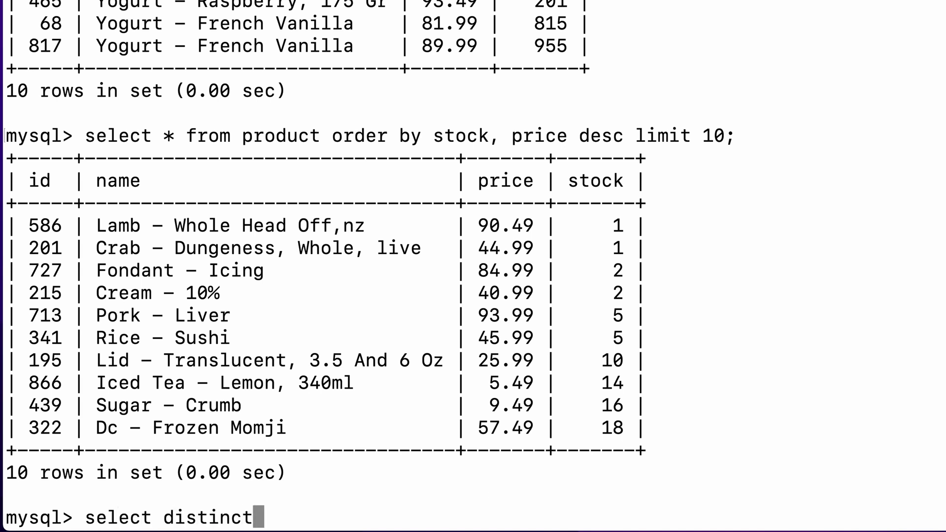
text(price from p)
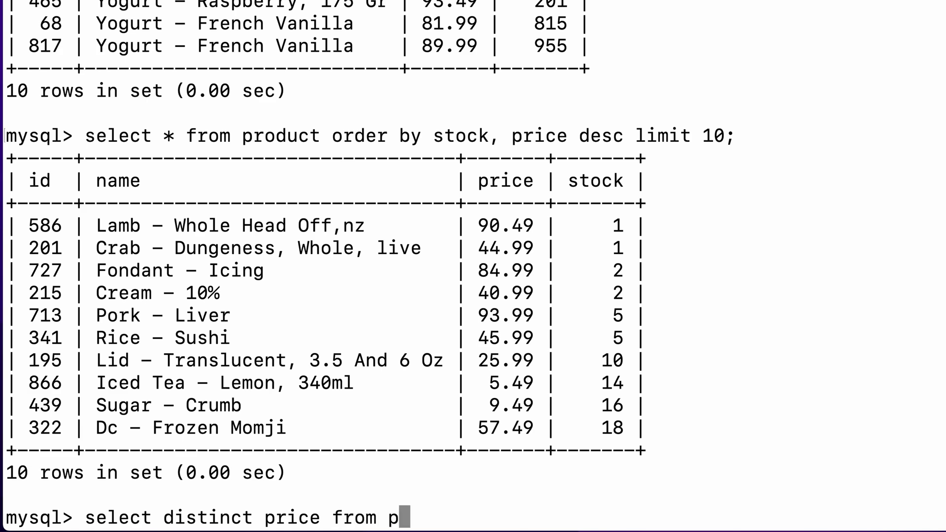
text(roduct;)
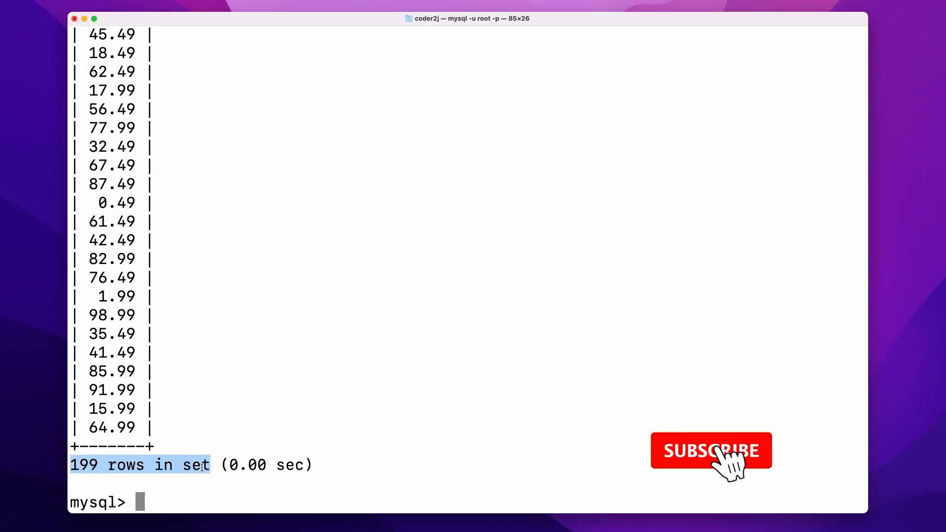
click(717, 451)
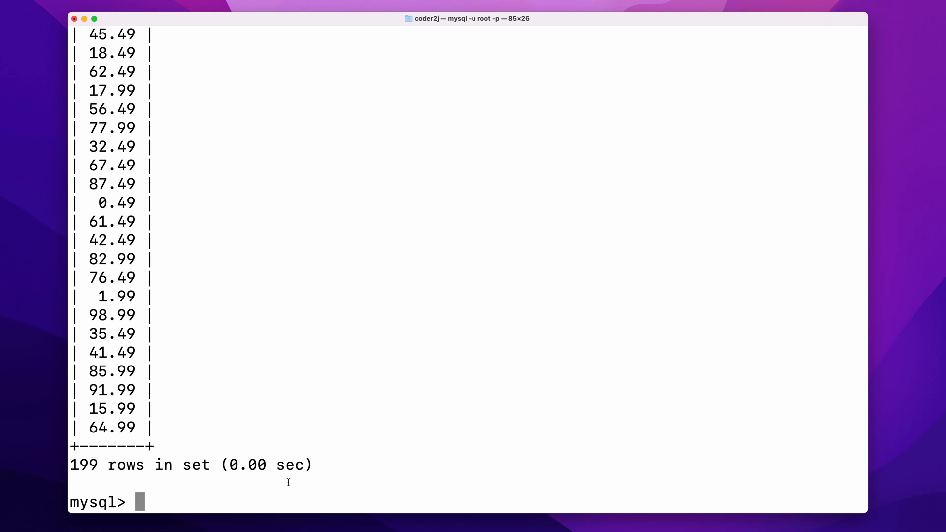
Run 'select price from product group by price;' and bring it back for editing
text(select price from)
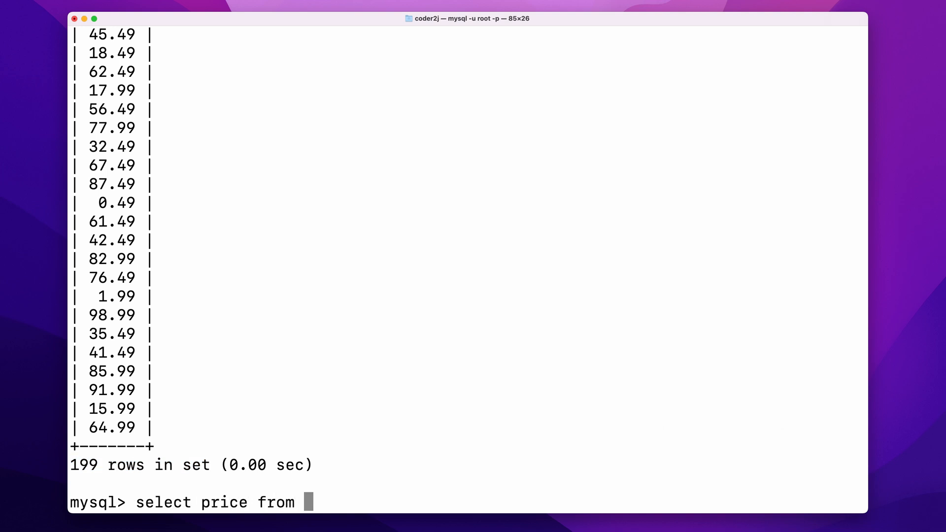
text(product group by price)
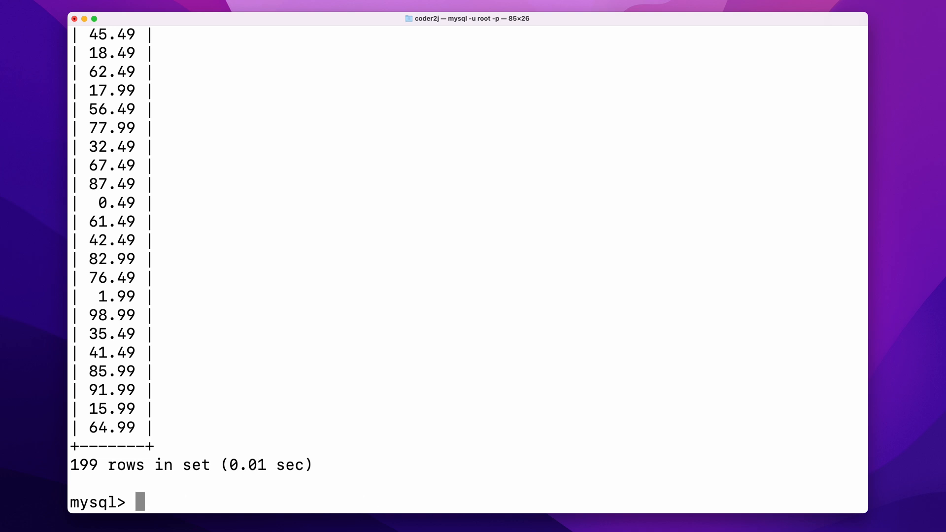
mouse_move(74, 465)
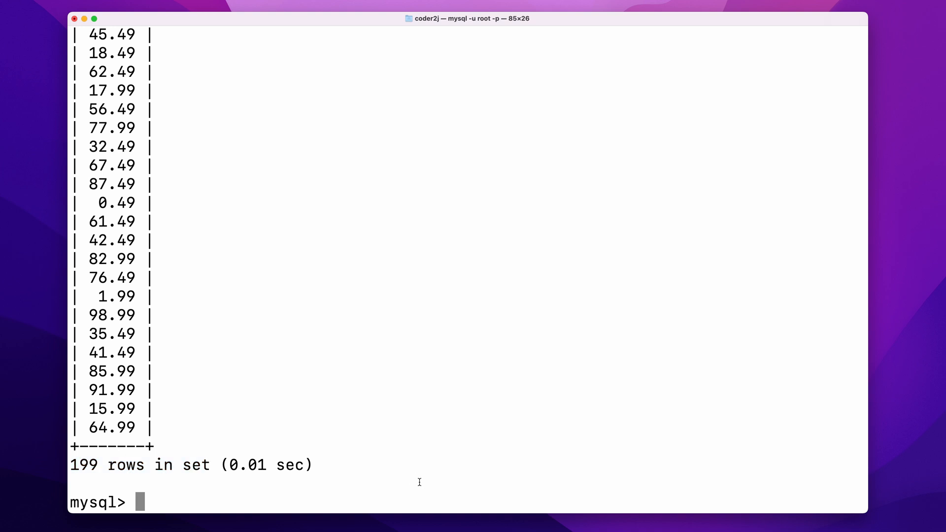
text(select price from product group by price;)
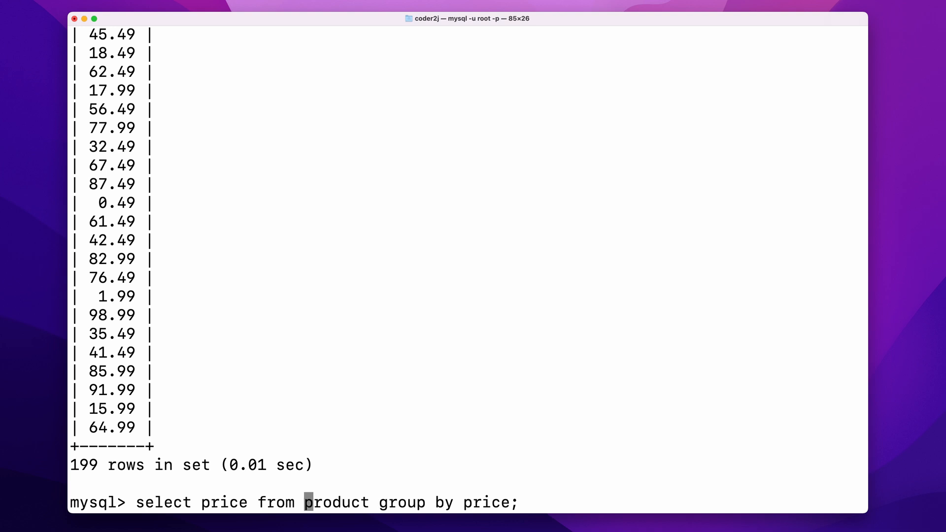
click(251, 503)
text(, )
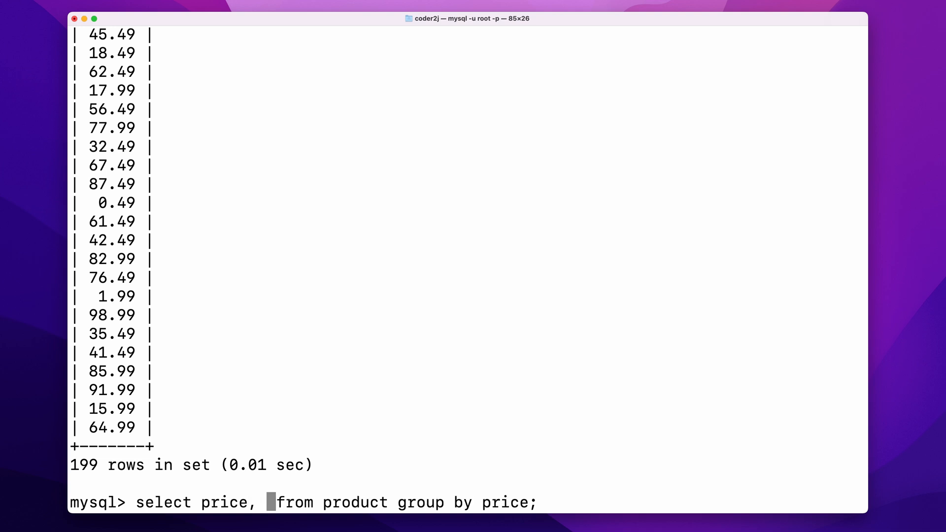
Add count(*) as num_product and limit 10 to the grouped price query
text(count())
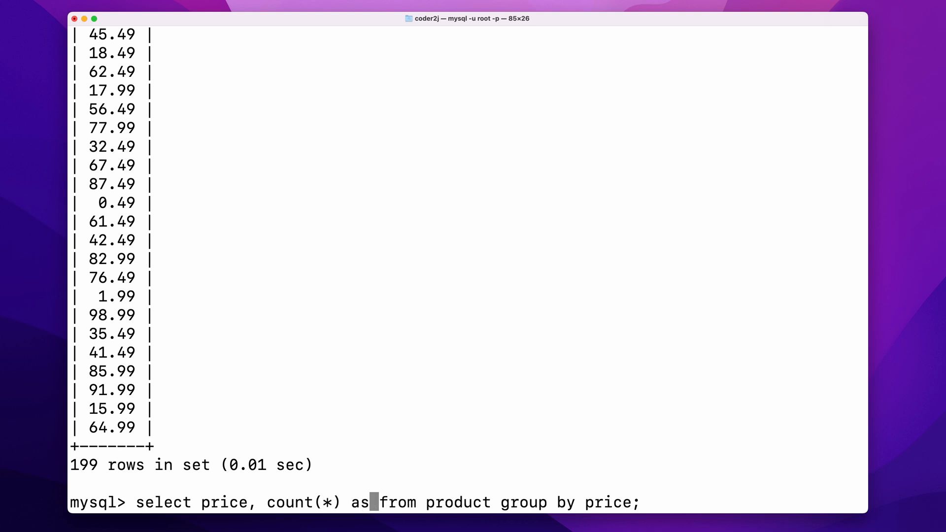
text(num_product)
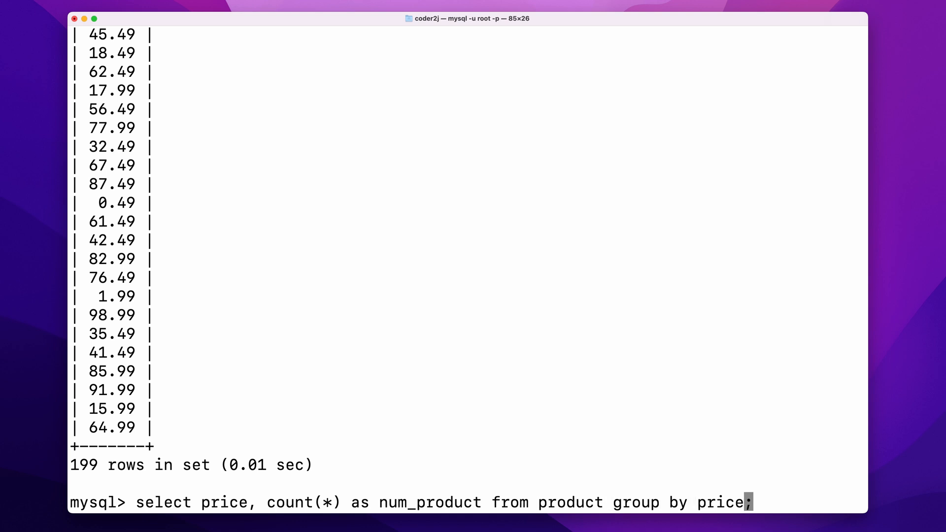
text(limit 10)
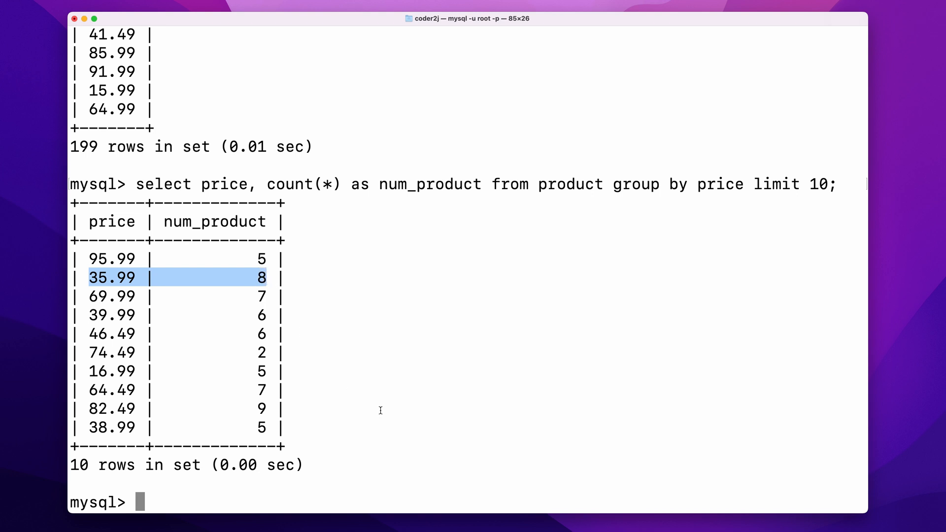
mouse_move(392, 442)
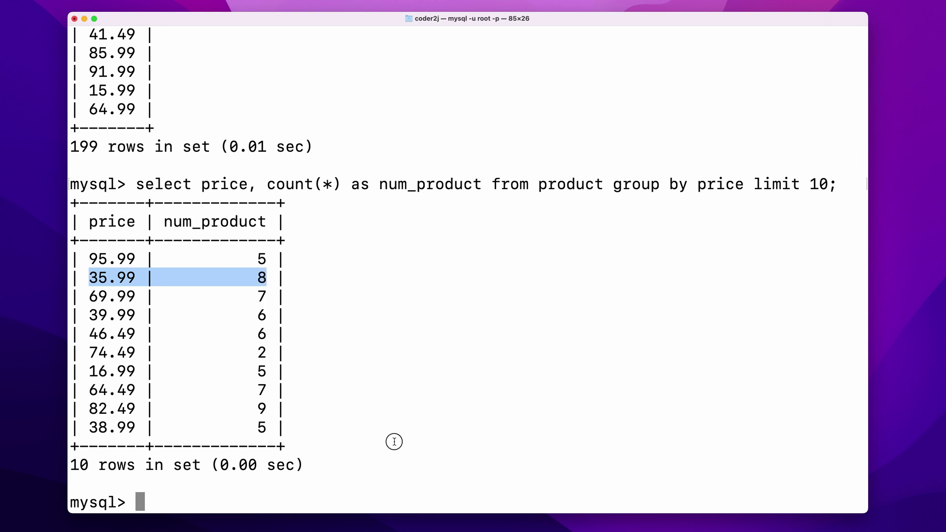
mouse_move(435, 405)
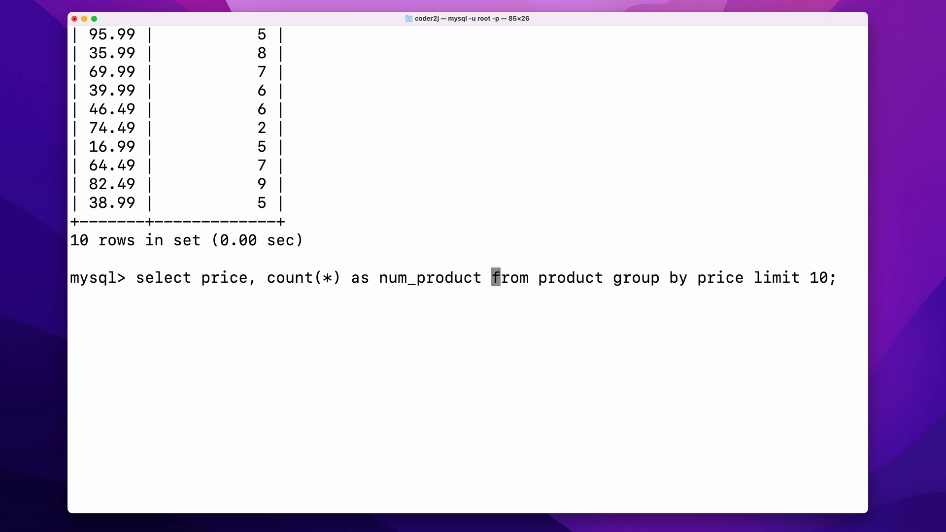
Add min(stock) as min_stock to the grouped price query
text(, min())
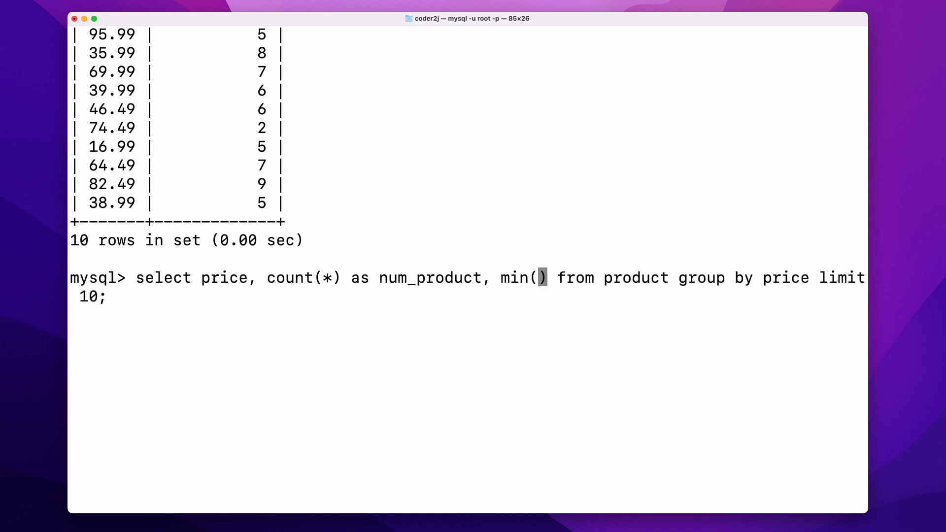
text(stock) as min_st)
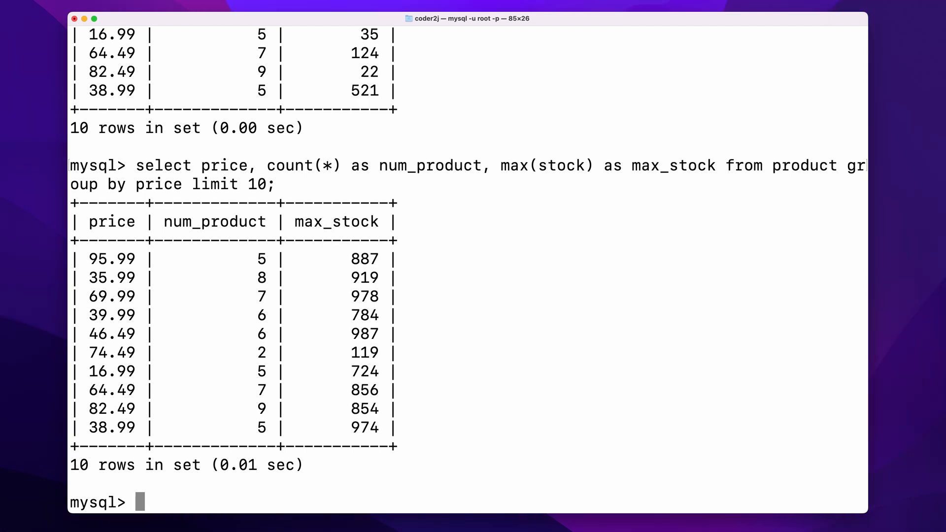
double_click(334, 222)
text(select price, count(*) as num_product, sum(stock) as total_stock from product group by price limit 10;)
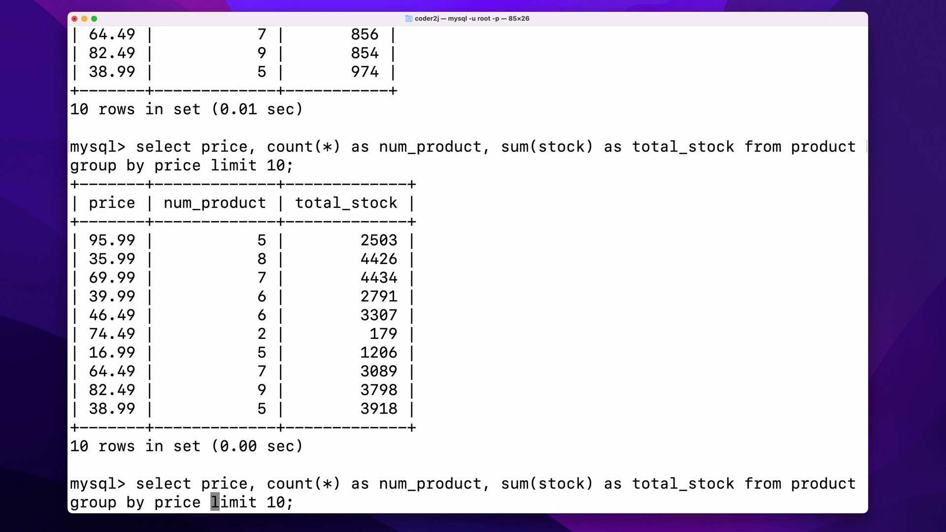
Order the price groups by price, then change the sort key to sum(stock)
text(order by)
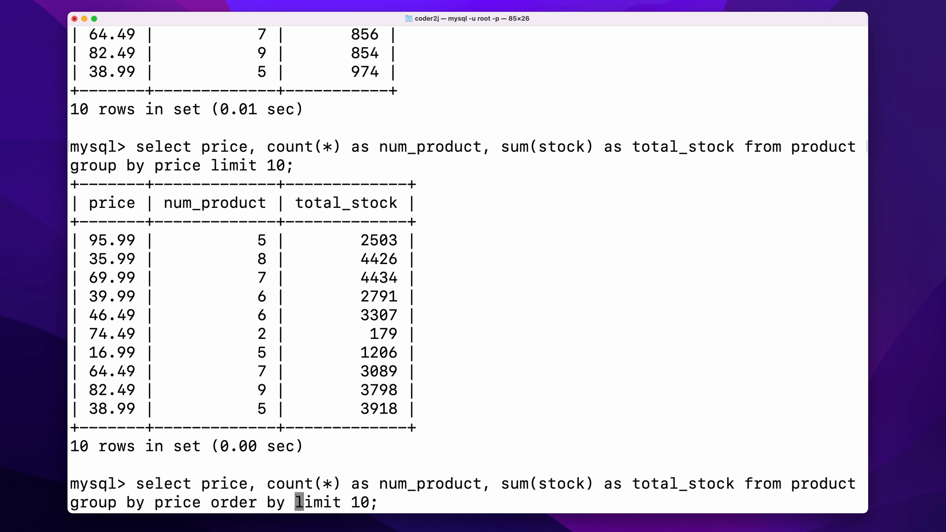
text(p)
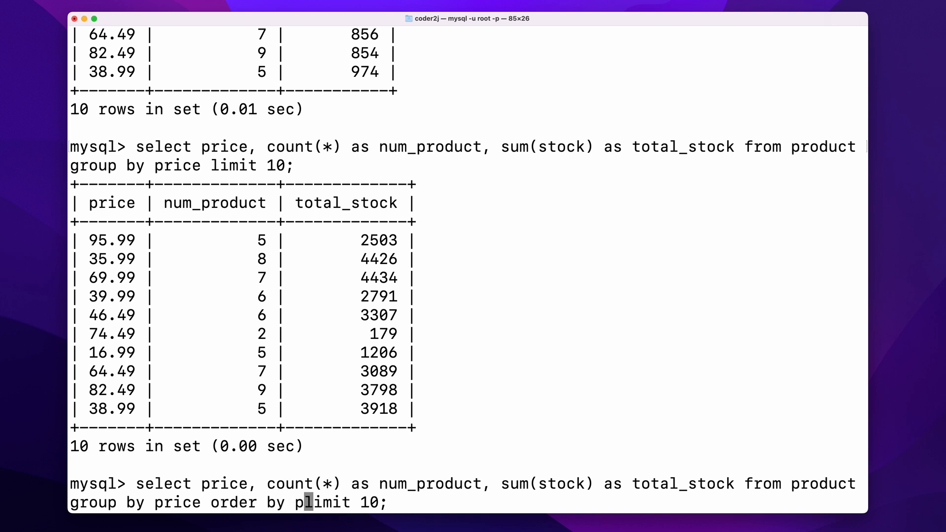
text(rice)
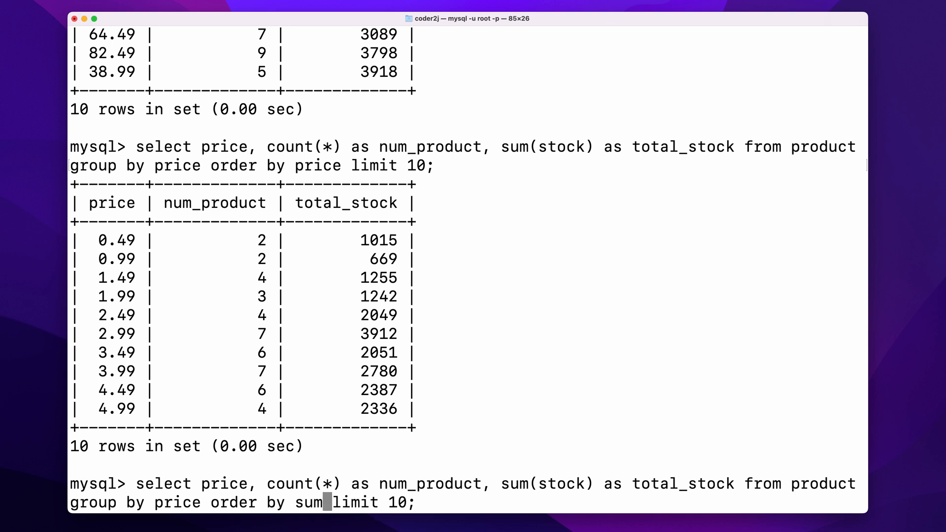
text((stock))
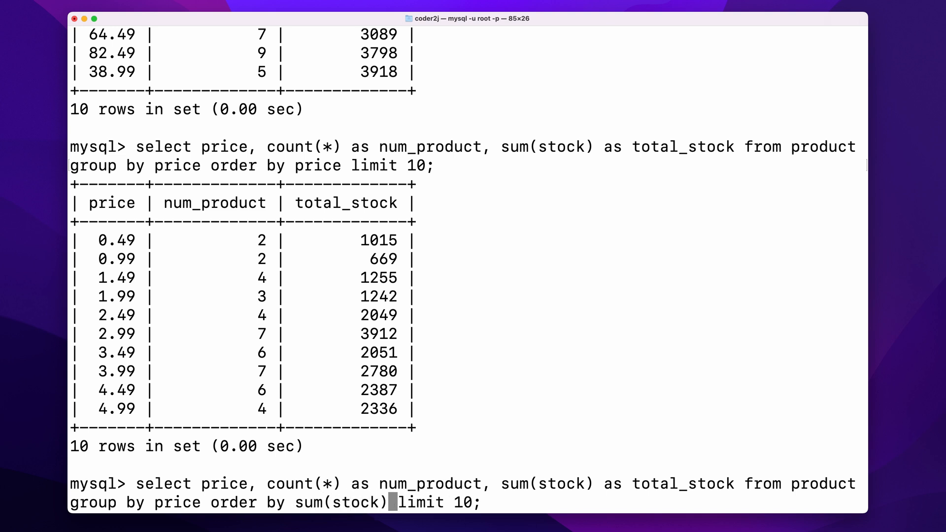